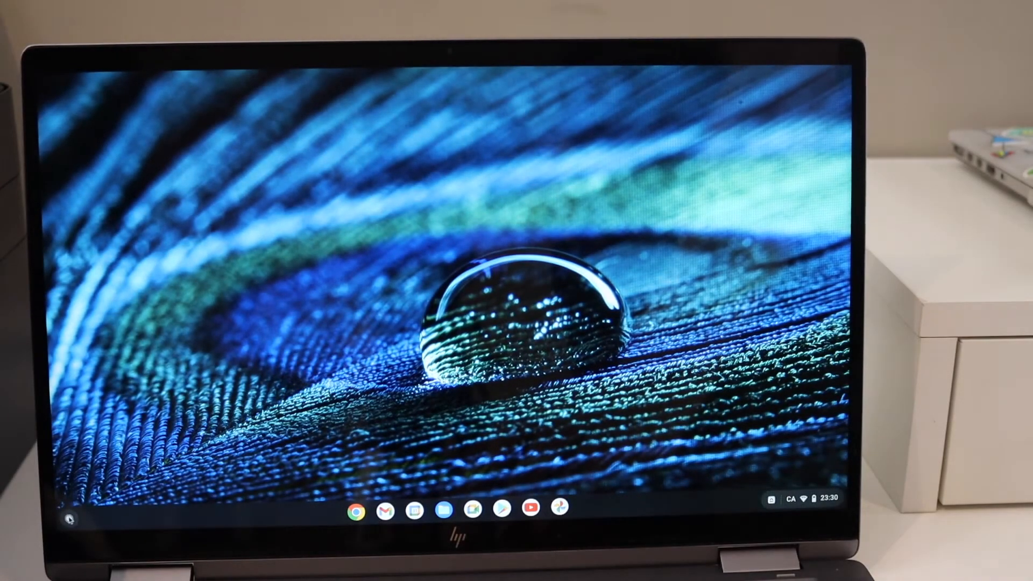
Bring up the ChromeOS app launcher from the shelf
click(68, 524)
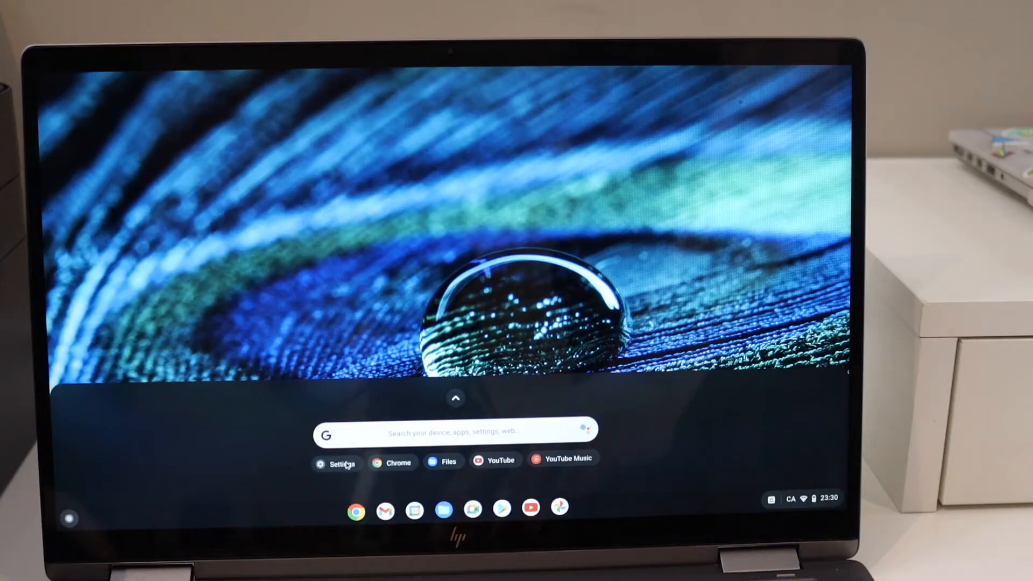
Go to the Print and scan section under Advanced in ChromeOS Settings
click(342, 462)
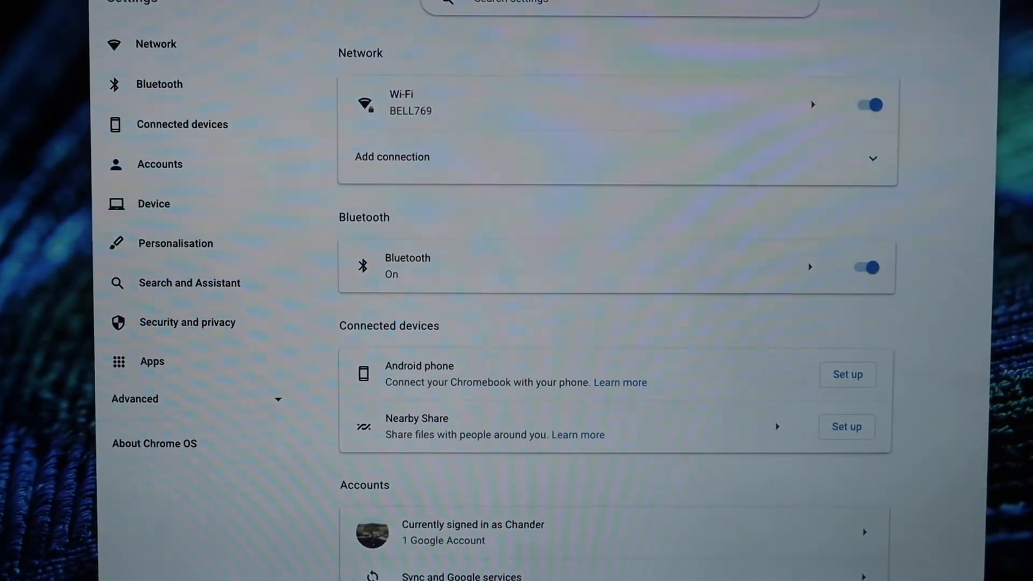
click(134, 398)
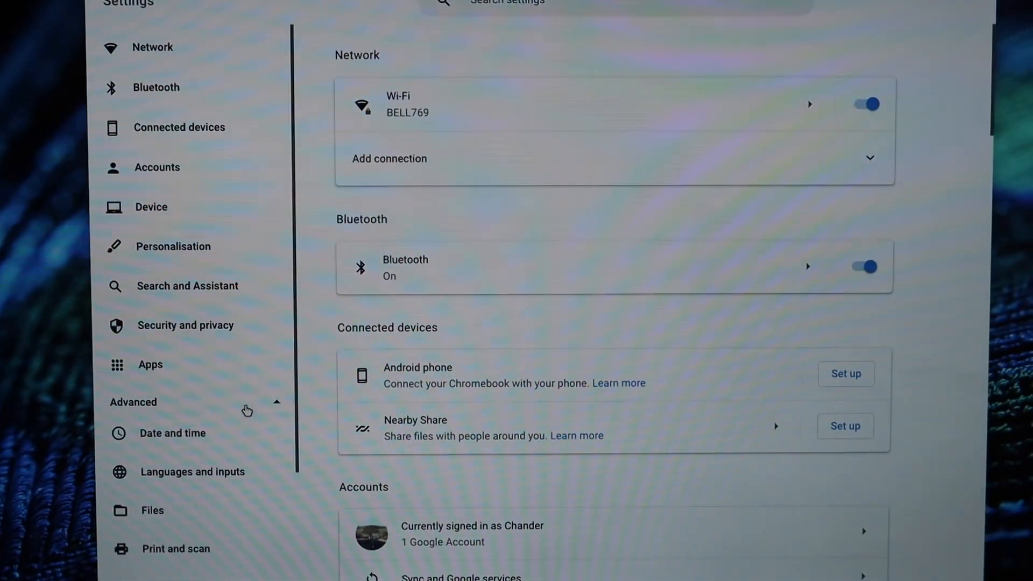
scroll(down, 3)
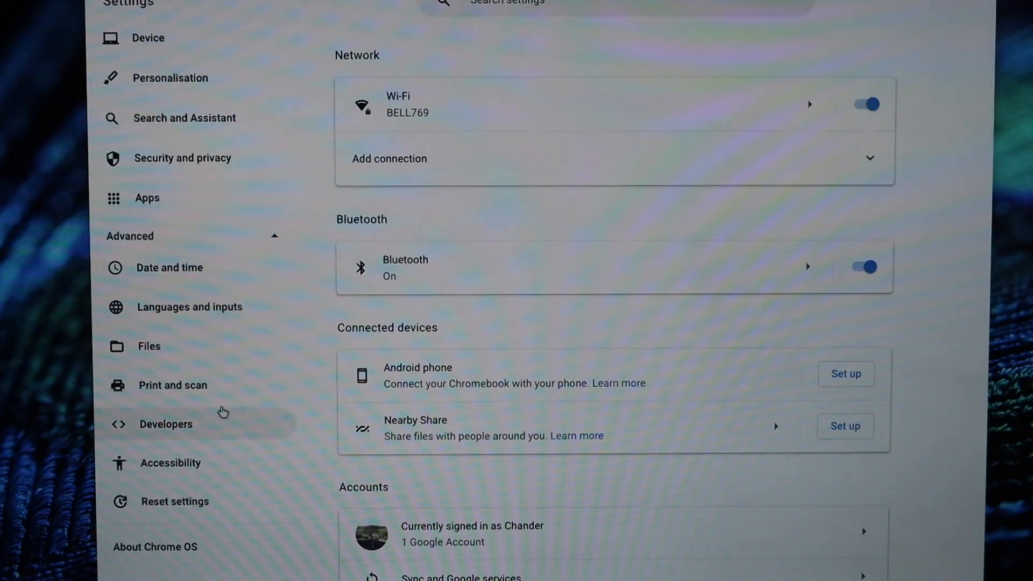
click(172, 385)
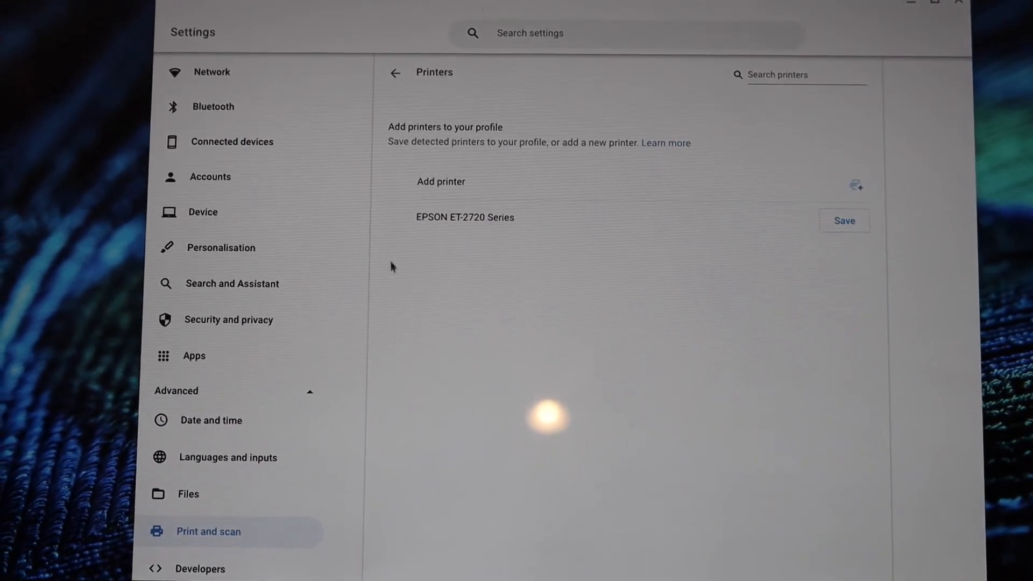
mouse_move(421, 238)
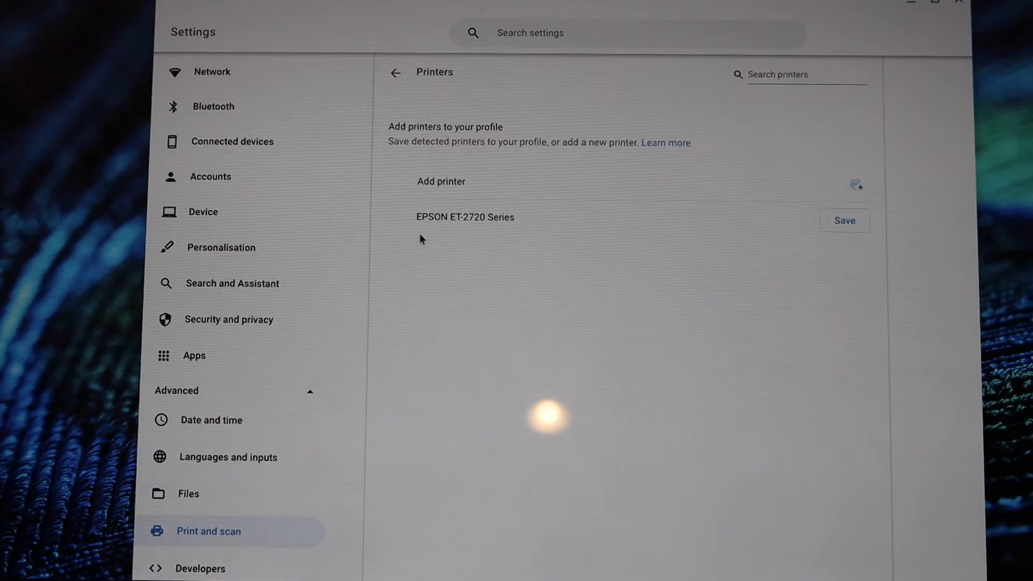
mouse_move(456, 242)
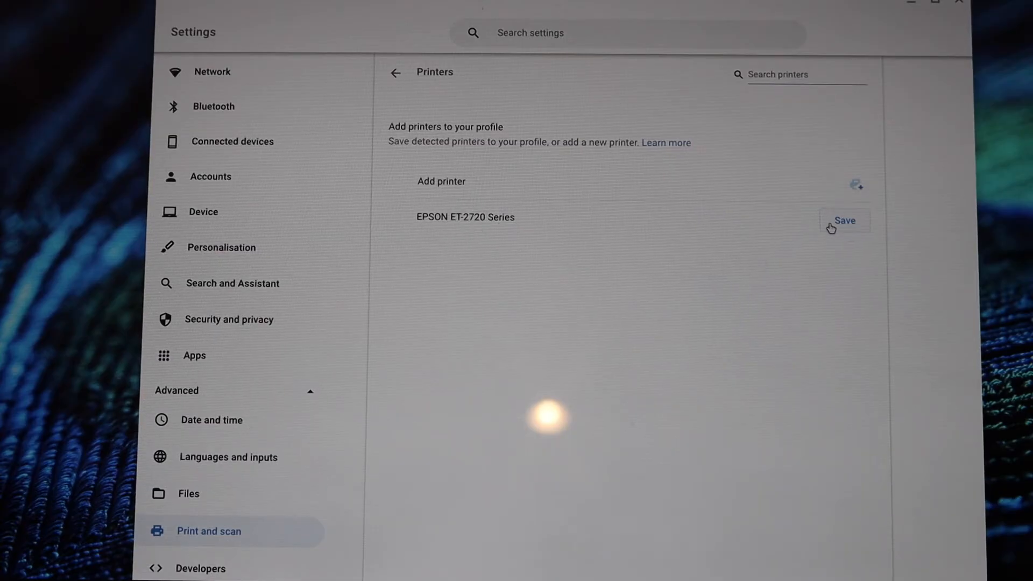
mouse_move(682, 289)
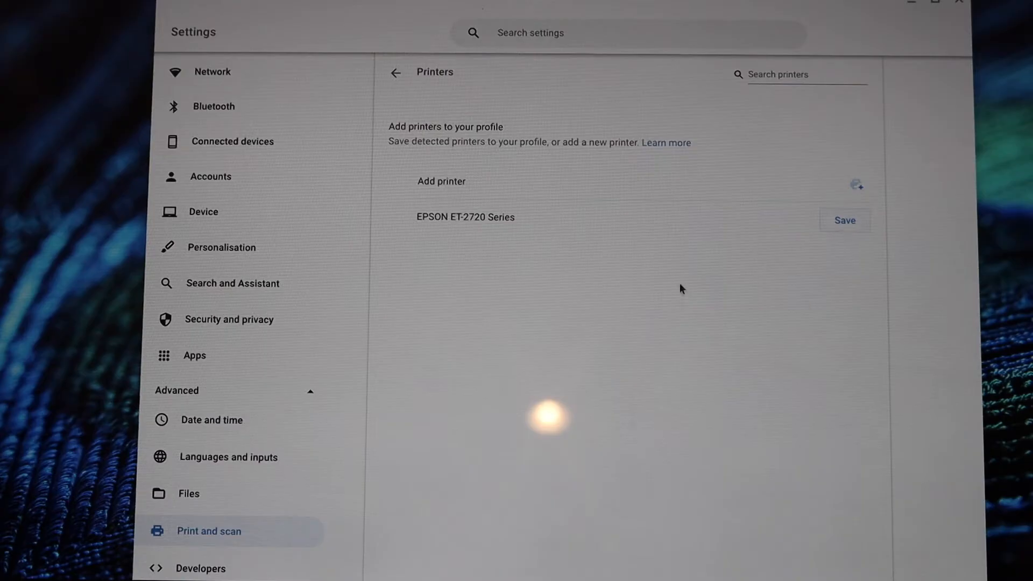
mouse_move(445, 258)
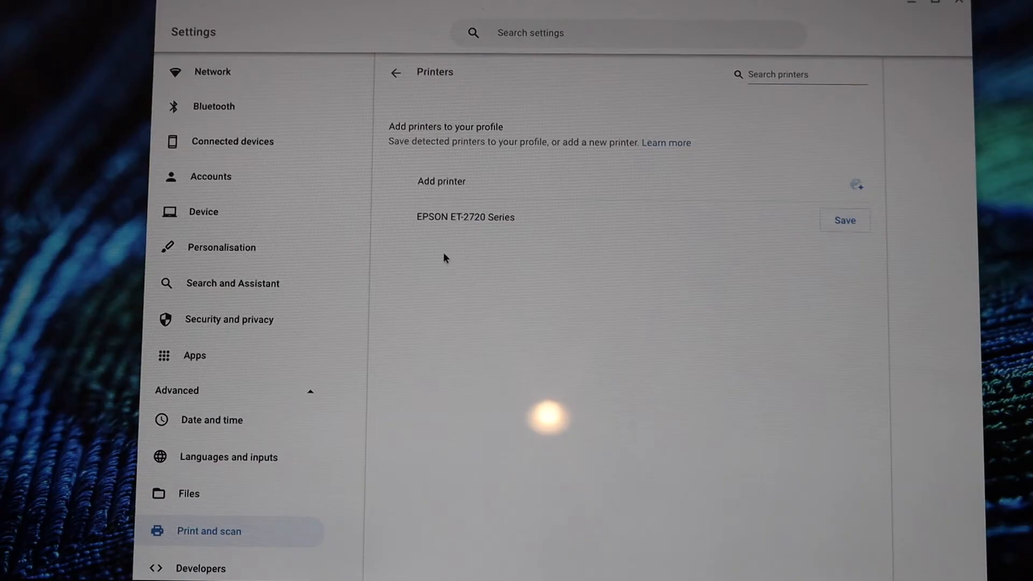
mouse_move(848, 249)
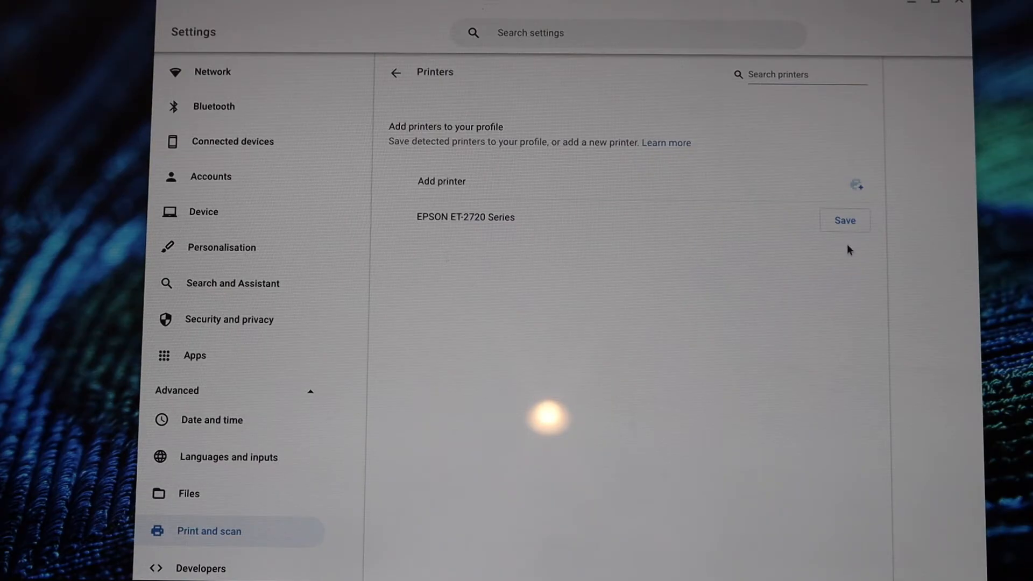
mouse_move(480, 366)
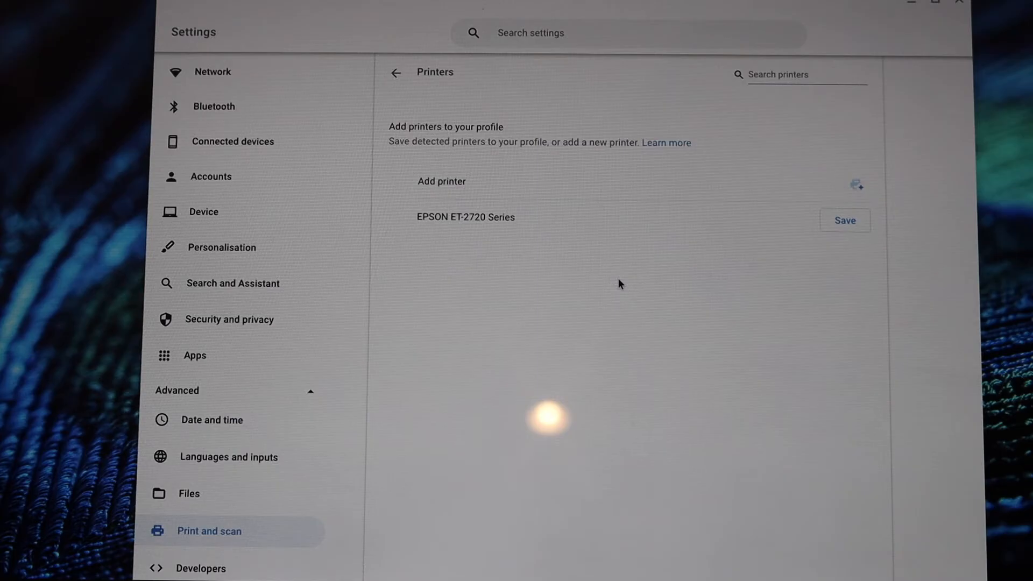
mouse_move(577, 237)
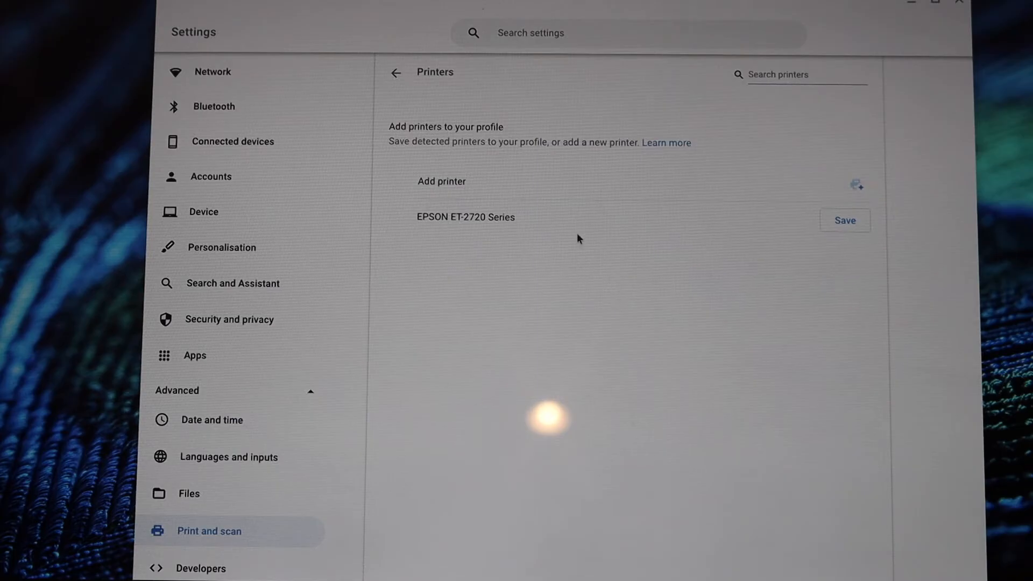
mouse_move(880, 267)
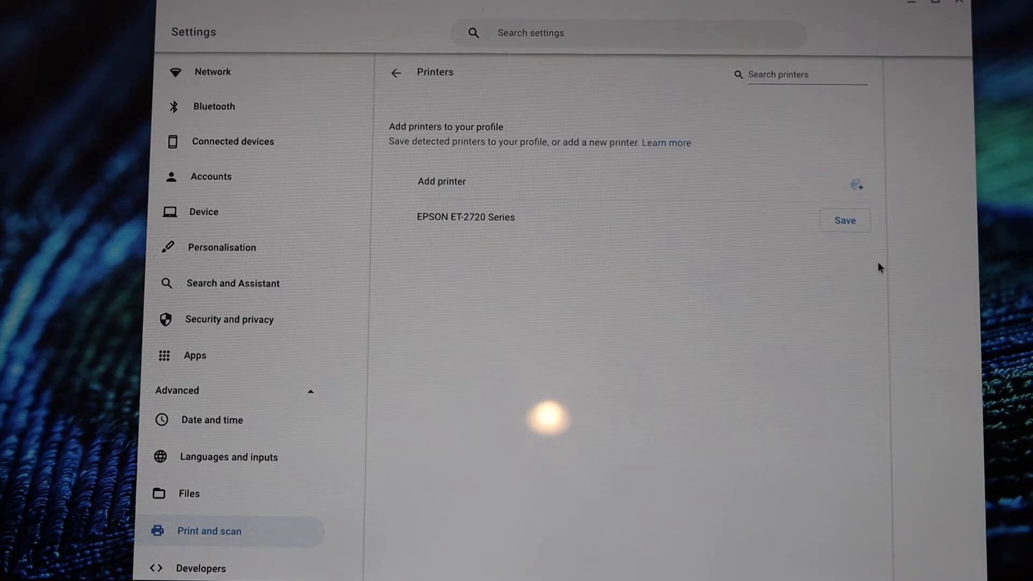
mouse_move(838, 232)
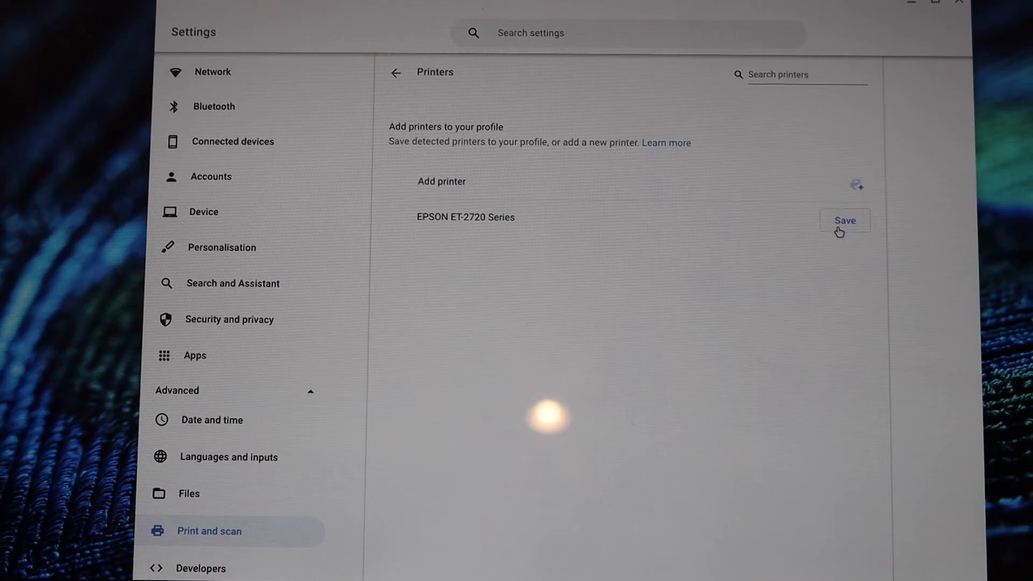
Save the detected EPSON ET-2720 Series printer to the profile
click(843, 219)
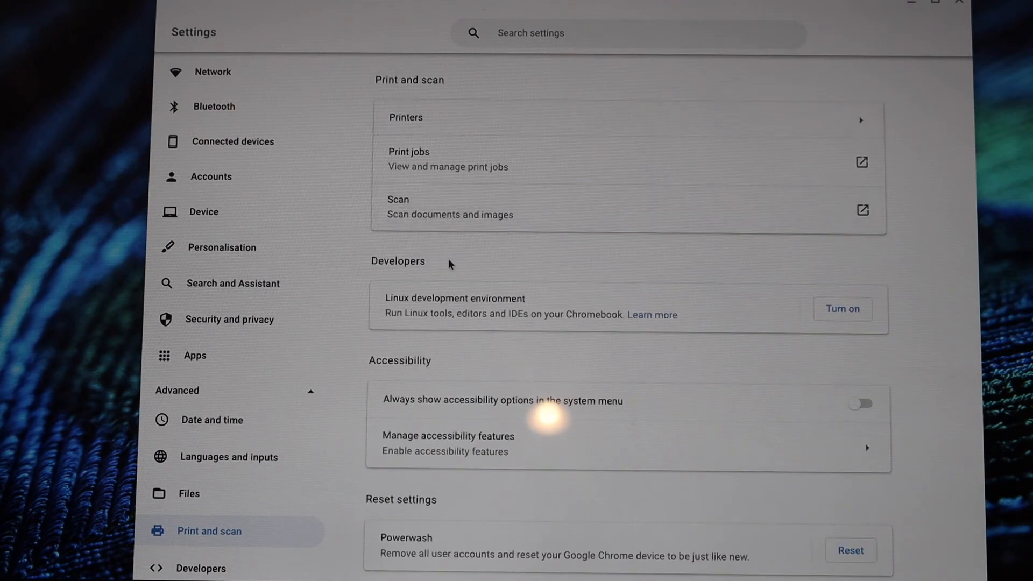
mouse_move(486, 218)
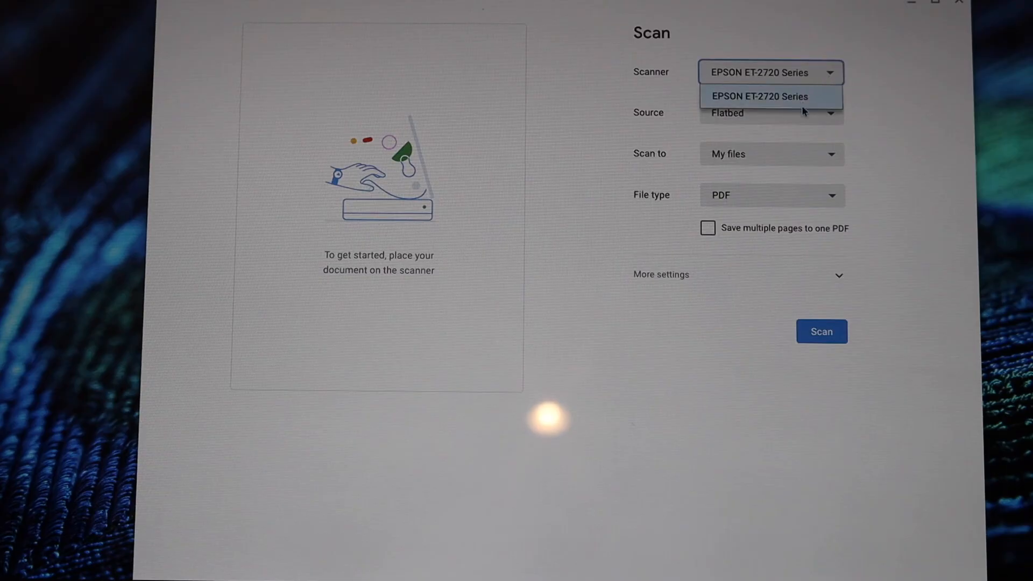
Choose EPSON ET-2720 Series as the scanner in the Scan app
click(759, 97)
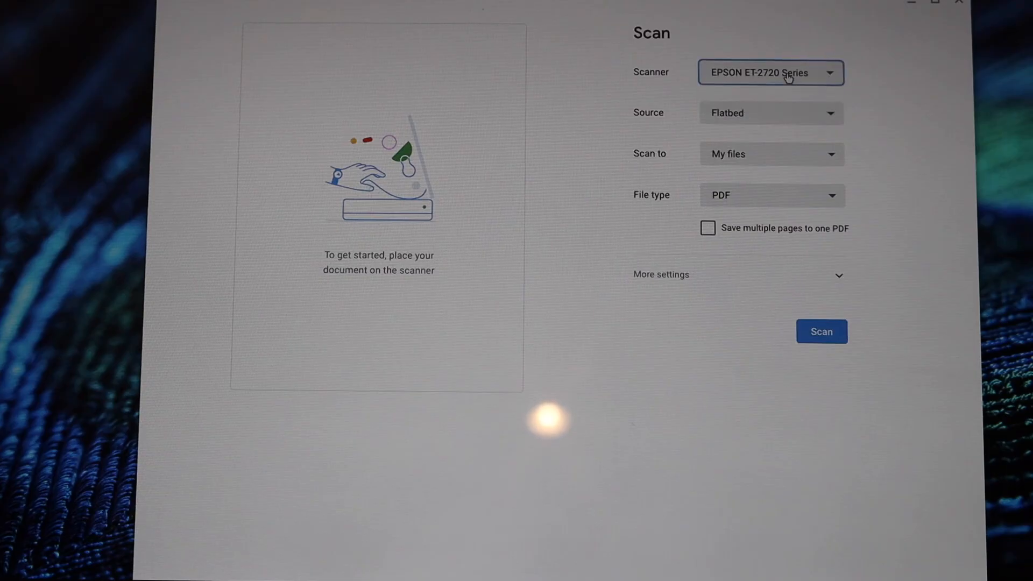